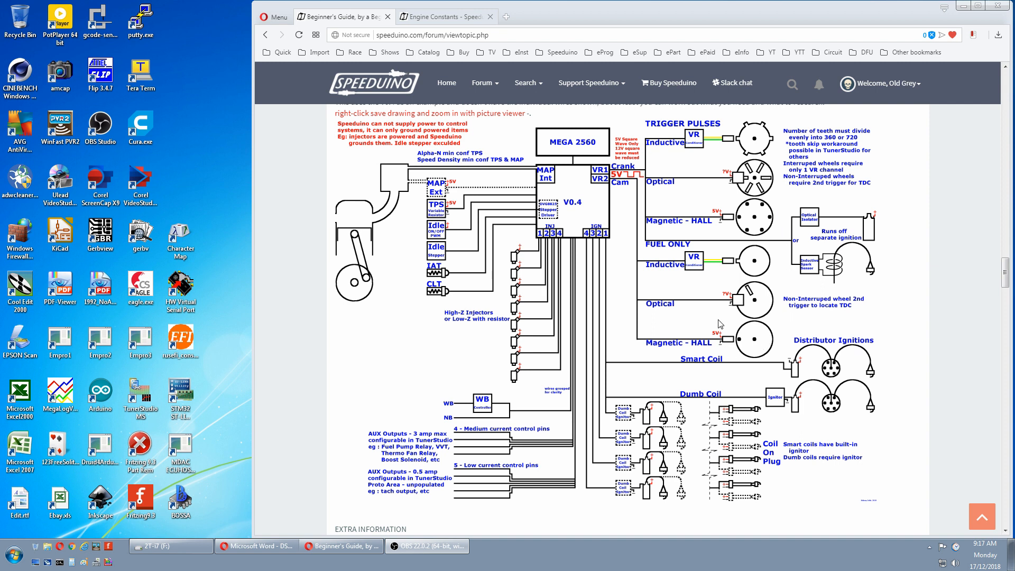
{"action": "mouse_move", "coordinate": [781, 217]}
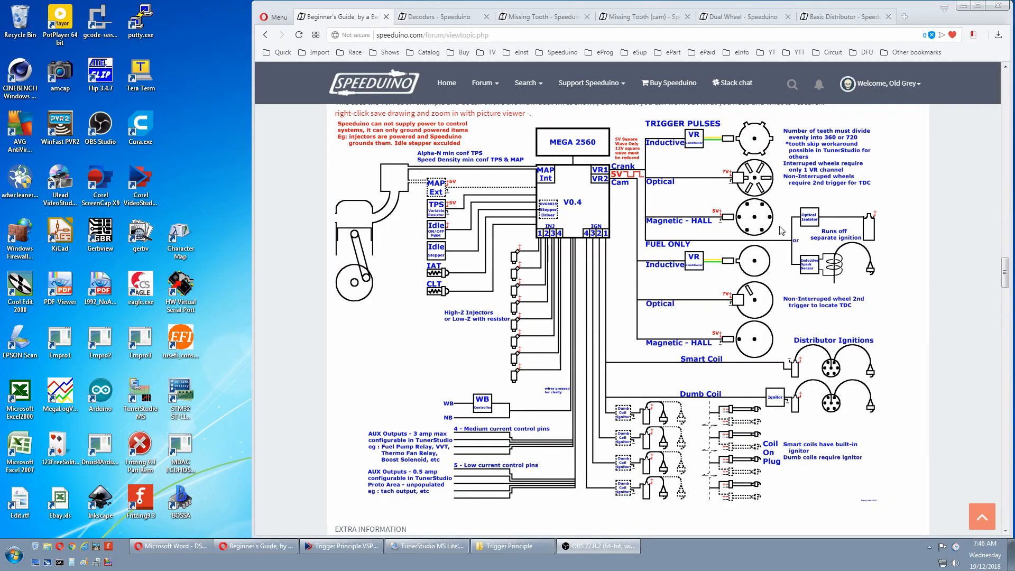
{"action": "mouse_move", "coordinate": [780, 202]}
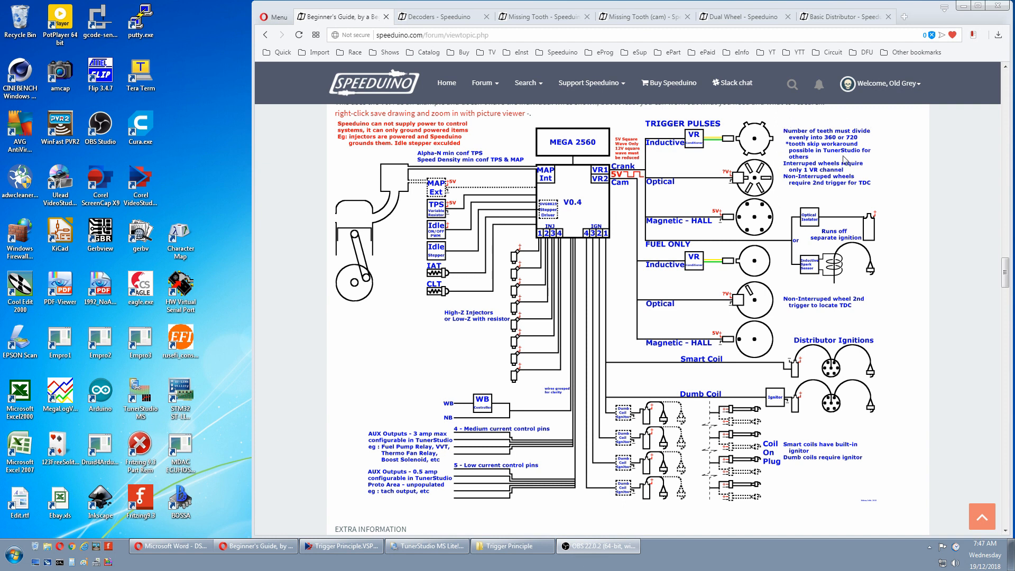
{"action": "mouse_move", "coordinate": [845, 161]}
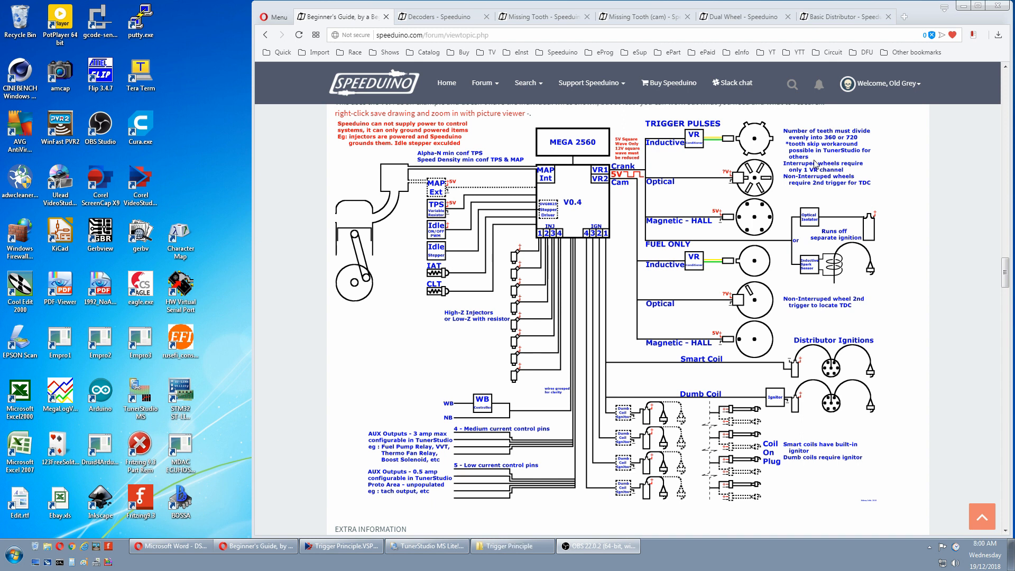
{"action": "mouse_move", "coordinate": [826, 160]}
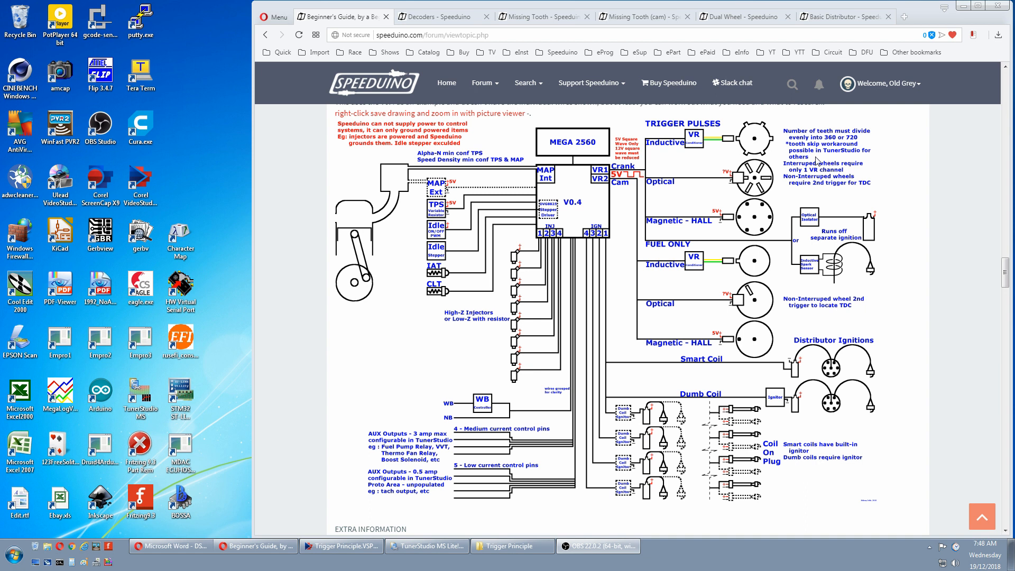
{"action": "mouse_move", "coordinate": [822, 160]}
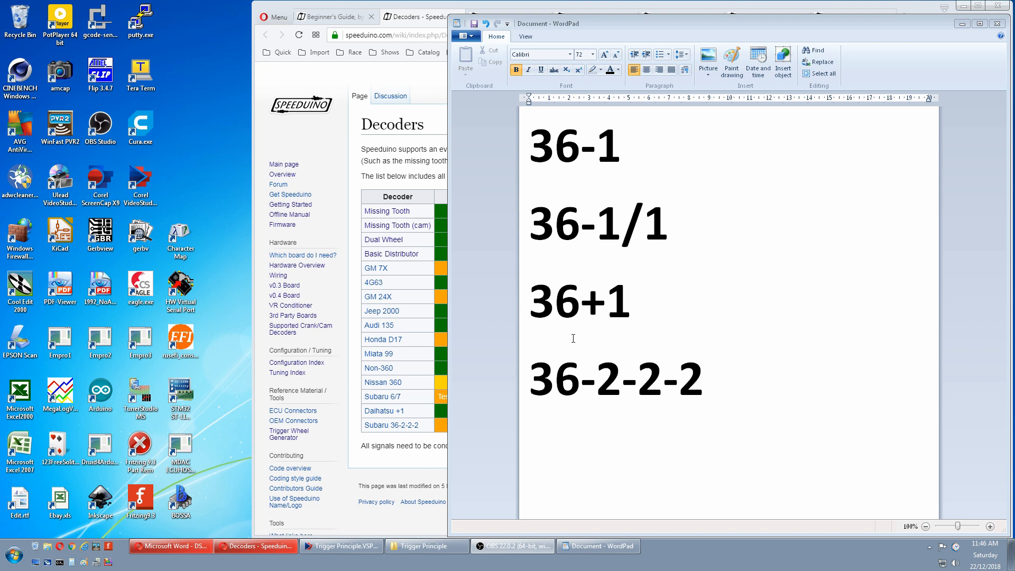
{"action": "mouse_move", "coordinate": [592, 323]}
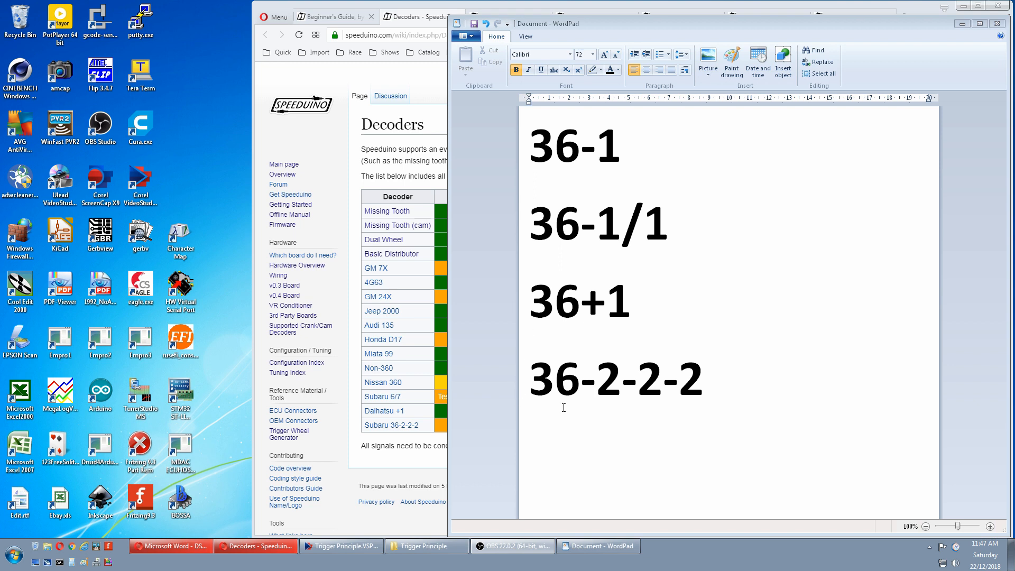
{"action": "mouse_move", "coordinate": [600, 407]}
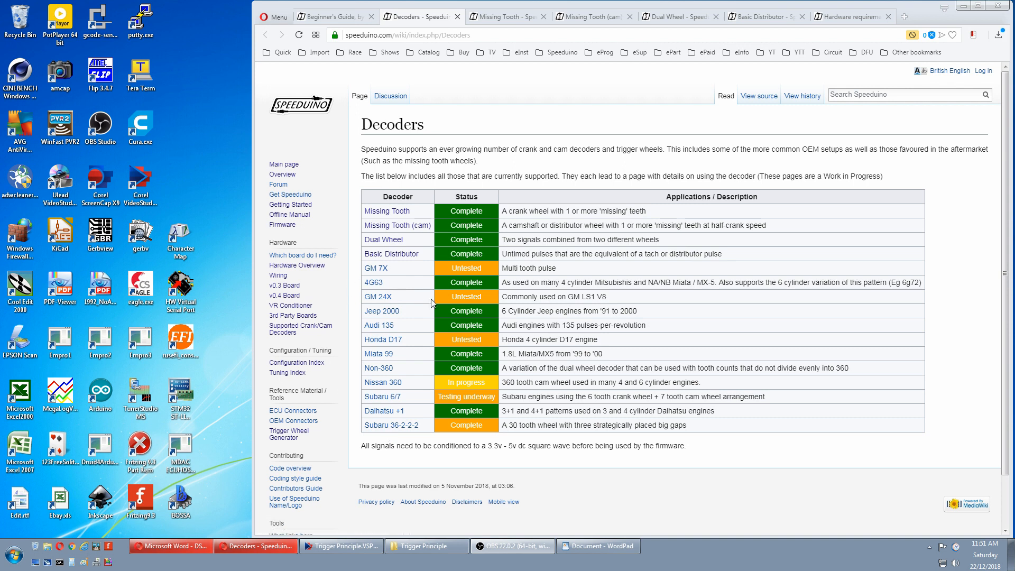
{"action": "mouse_move", "coordinate": [349, 285]}
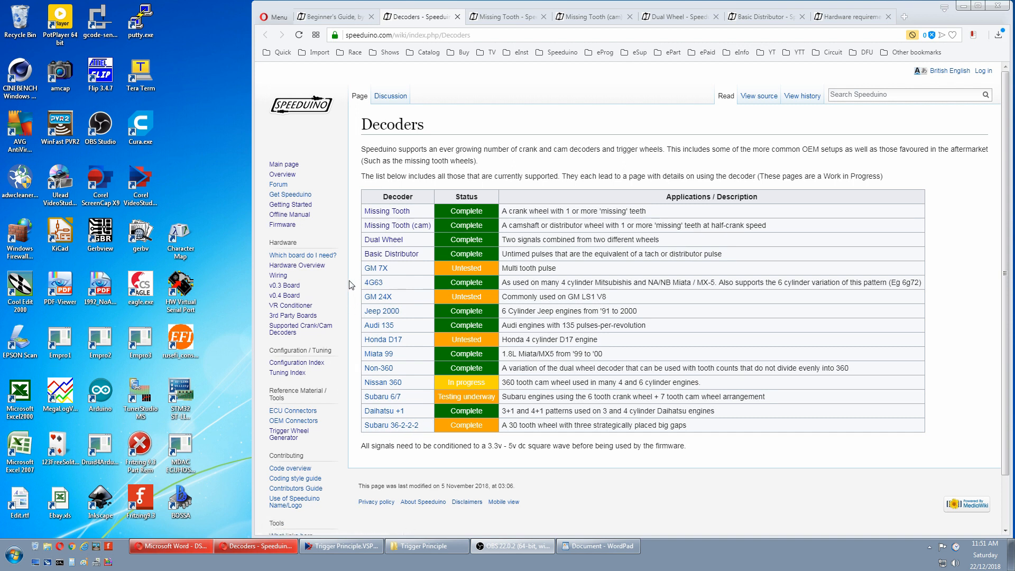
{"action": "mouse_move", "coordinate": [390, 254]}
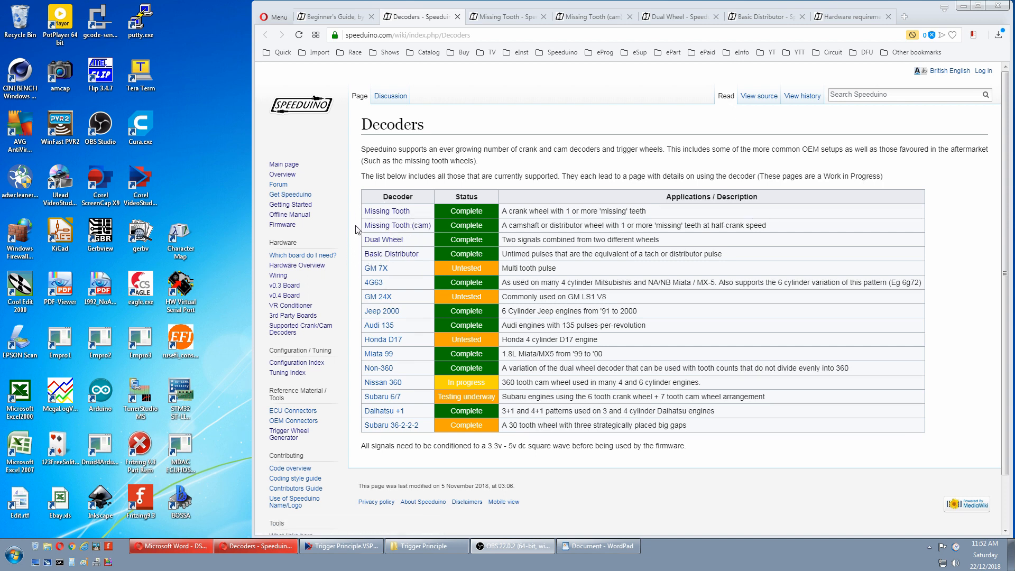
{"action": "mouse_move", "coordinate": [383, 239]}
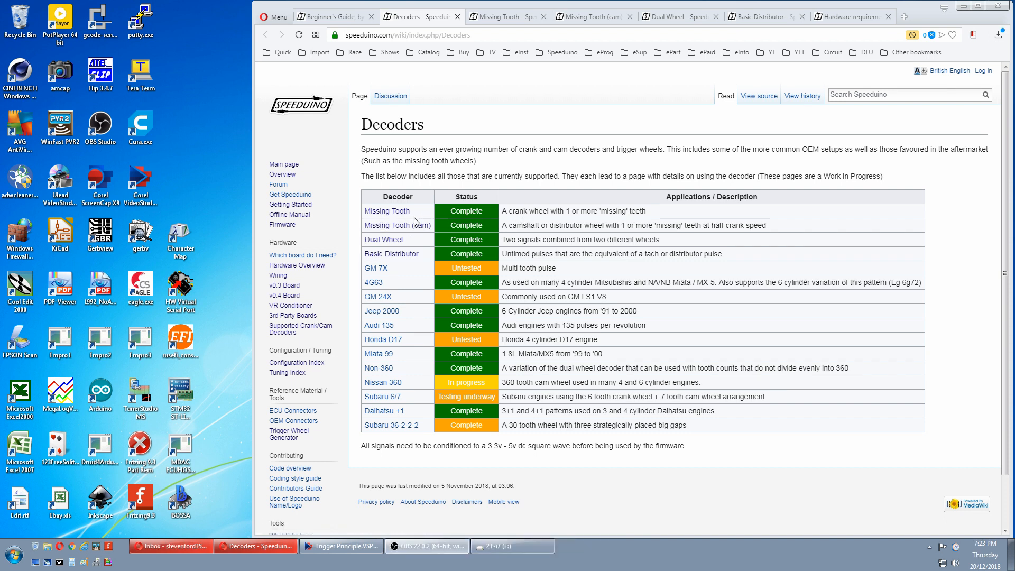
{"action": "mouse_move", "coordinate": [386, 211]}
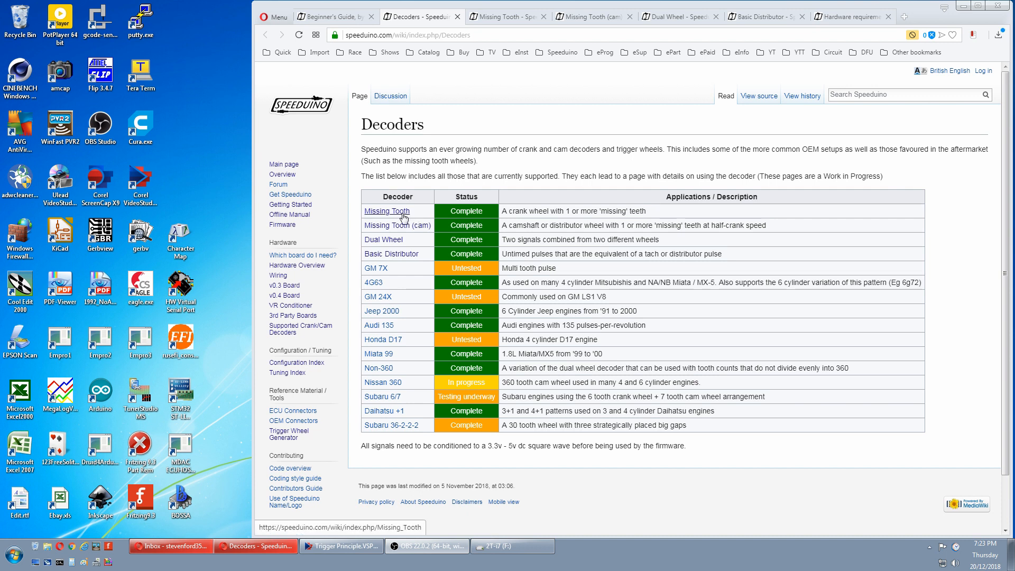
Open the Missing Tooth decoder page and scroll to its 36-1 crank trigger pattern.
{"action": "left_click", "coordinate": [387, 210]}
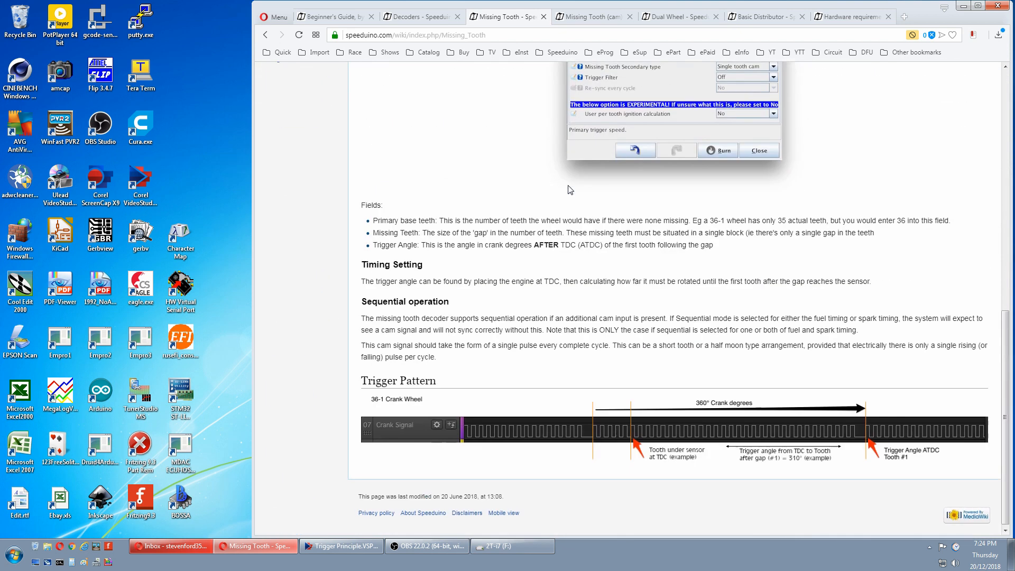
{"action": "scroll", "scroll_direction": "down", "scroll_amount": 3}
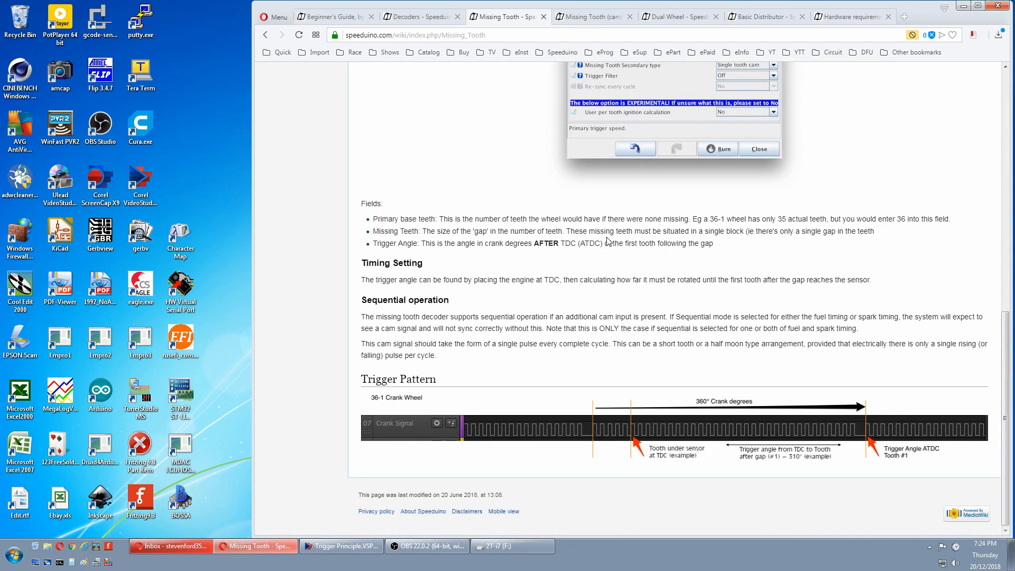
{"action": "mouse_move", "coordinate": [736, 241]}
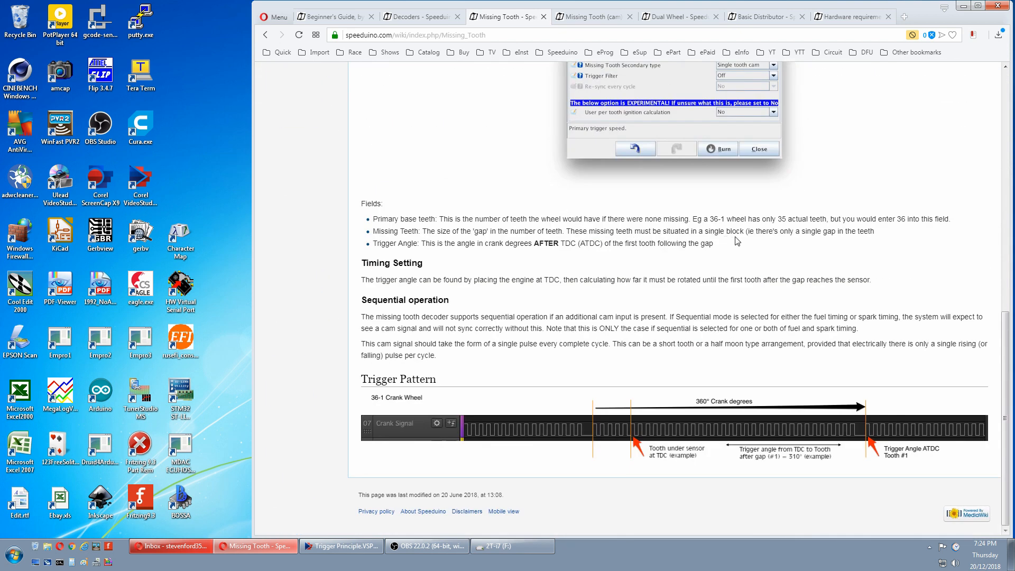
{"action": "mouse_move", "coordinate": [837, 409]}
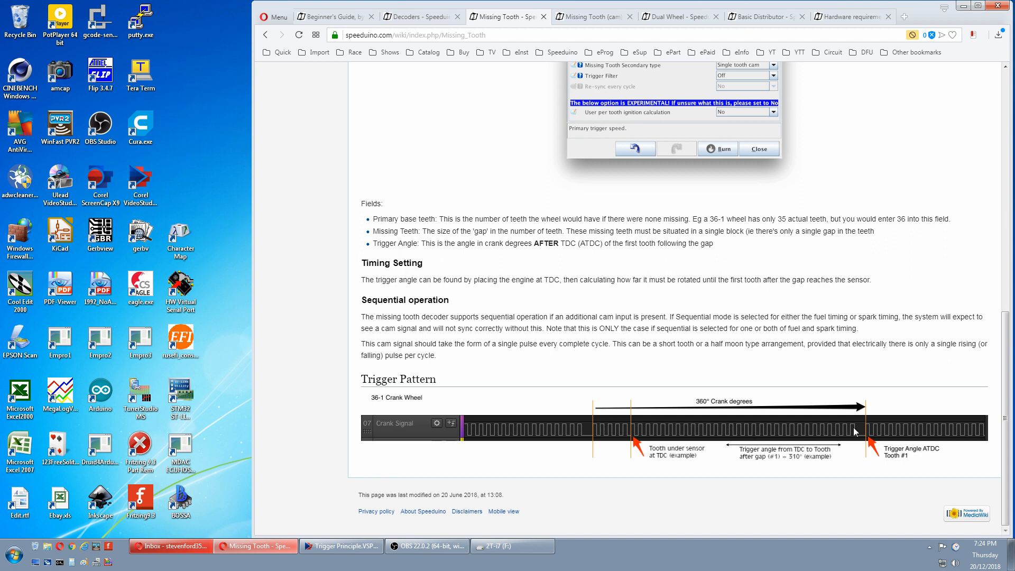
{"action": "mouse_move", "coordinate": [865, 432]}
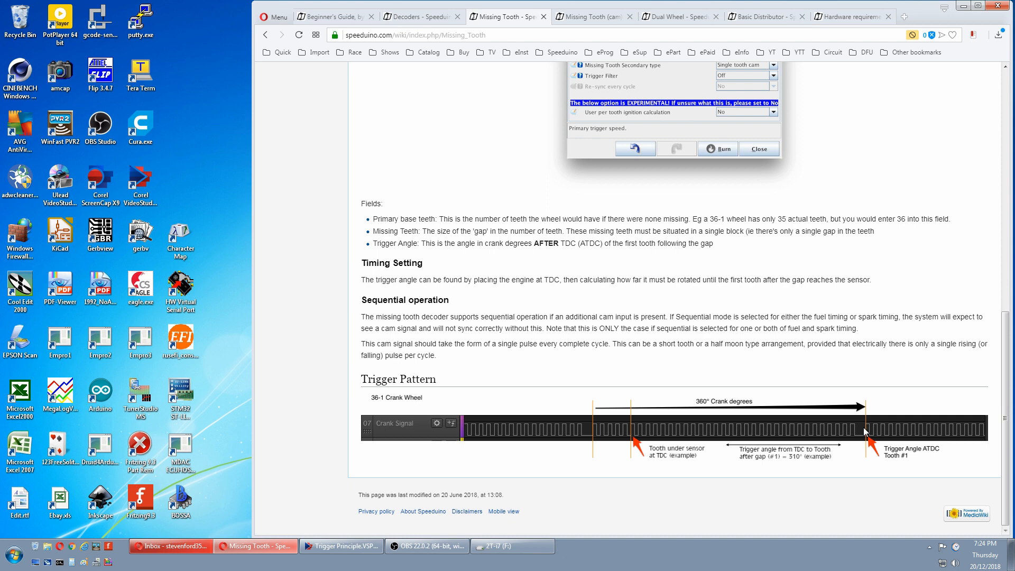
{"action": "mouse_move", "coordinate": [717, 398]}
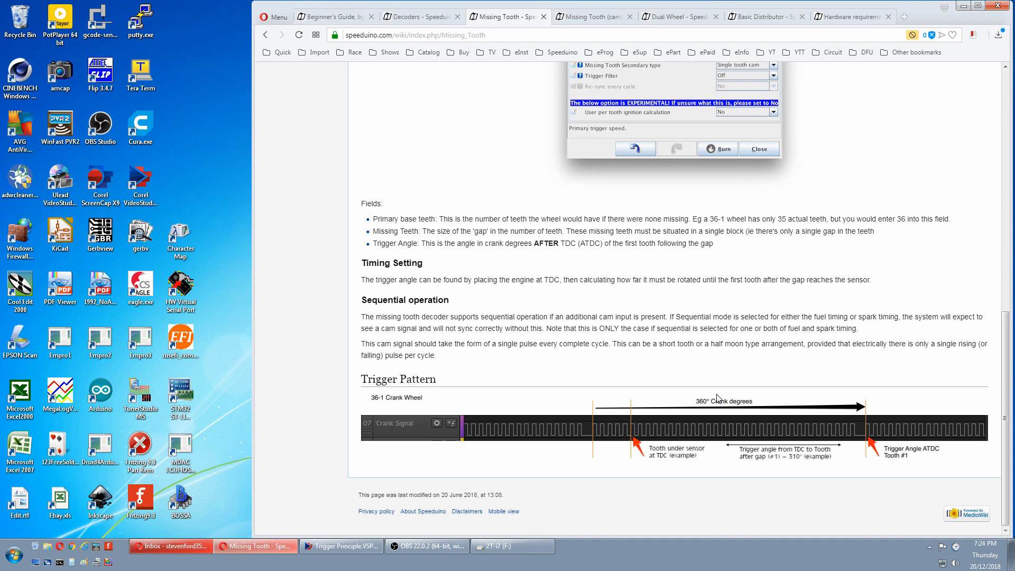
{"action": "mouse_move", "coordinate": [445, 46]}
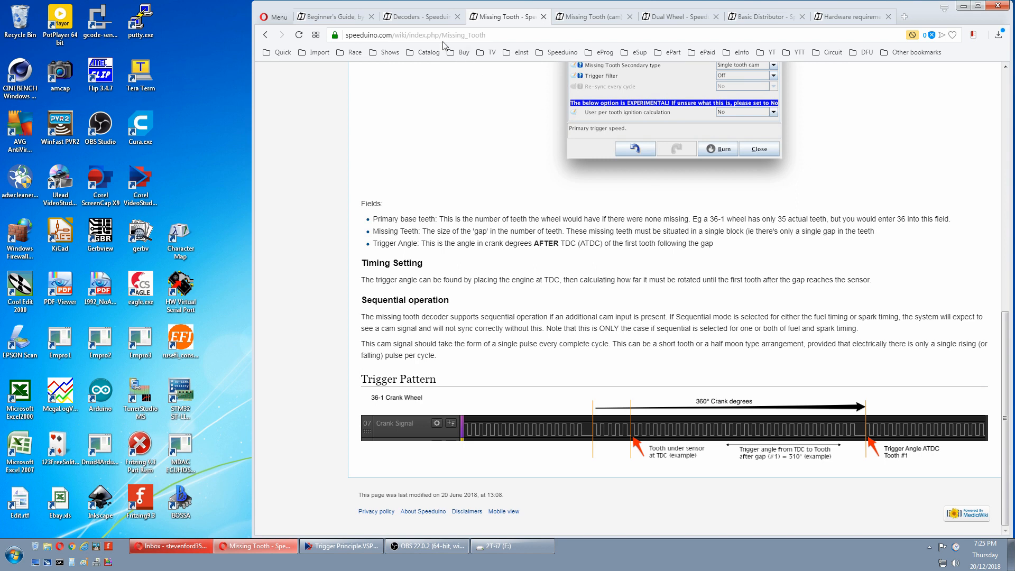
Return to the Decoders list and switch to the Missing Tooth (cam) page's overview.
{"action": "left_click", "coordinate": [420, 16]}
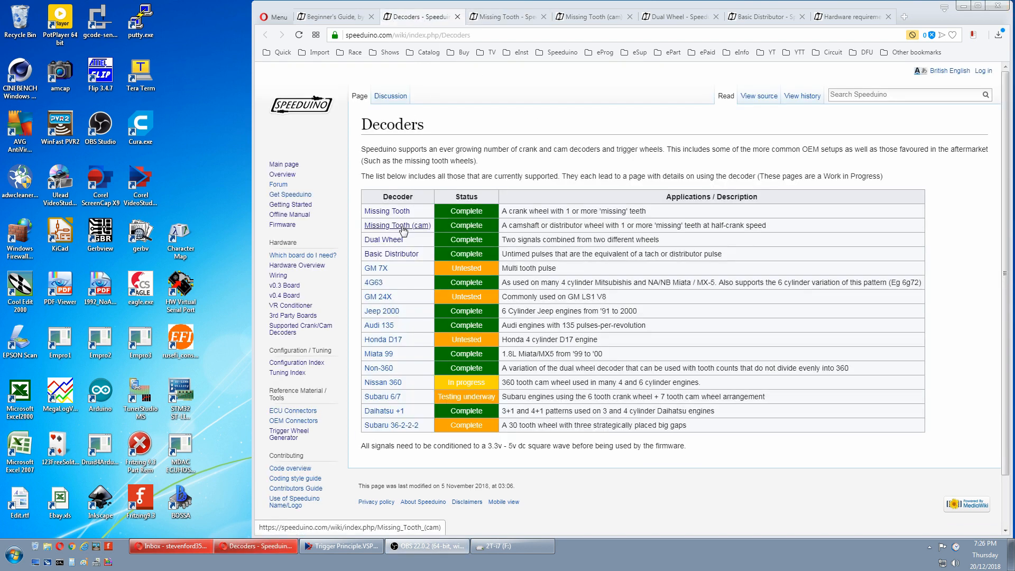
{"action": "left_click", "coordinate": [398, 225]}
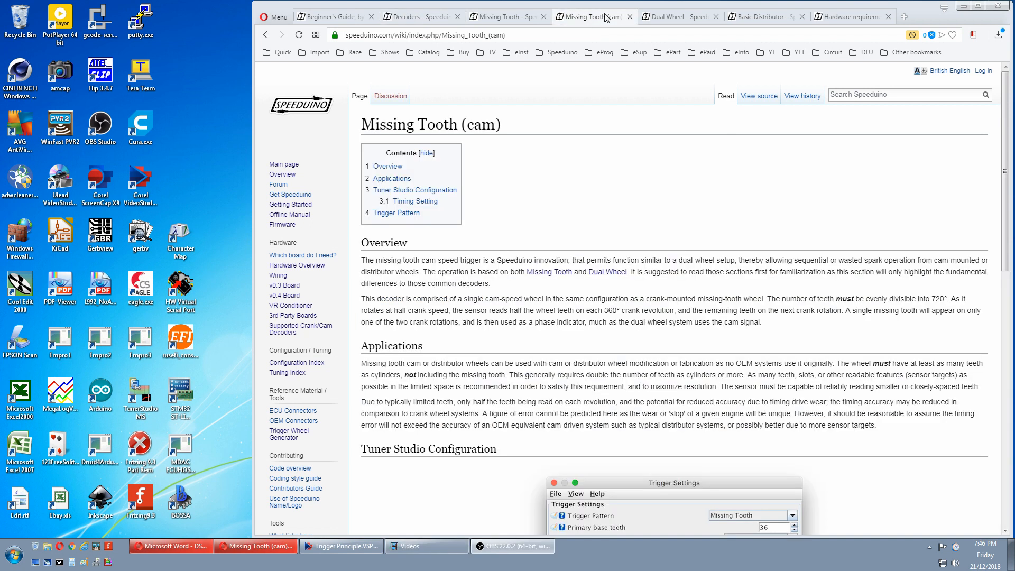
{"action": "mouse_move", "coordinate": [658, 256]}
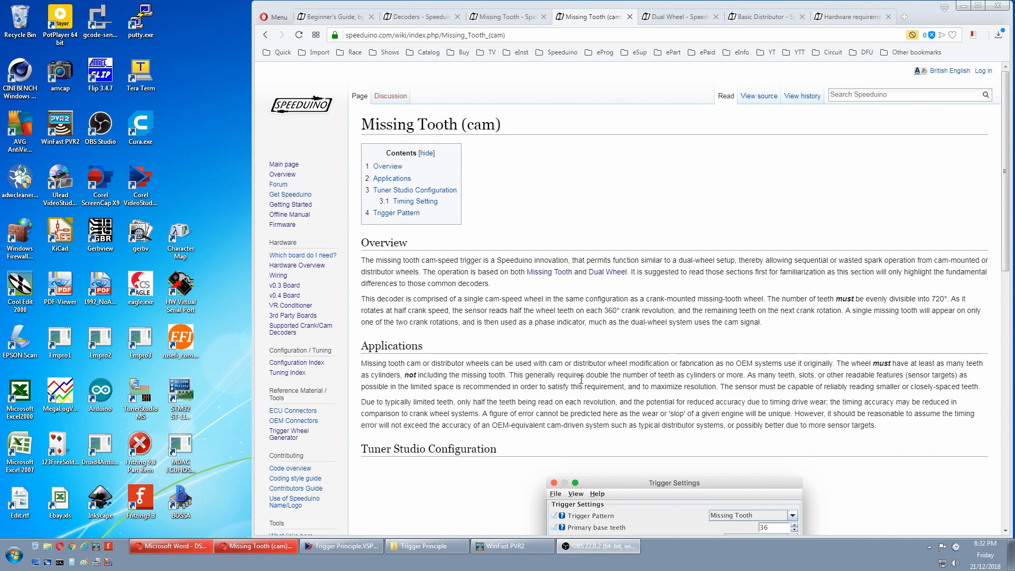
{"action": "mouse_move", "coordinate": [726, 384]}
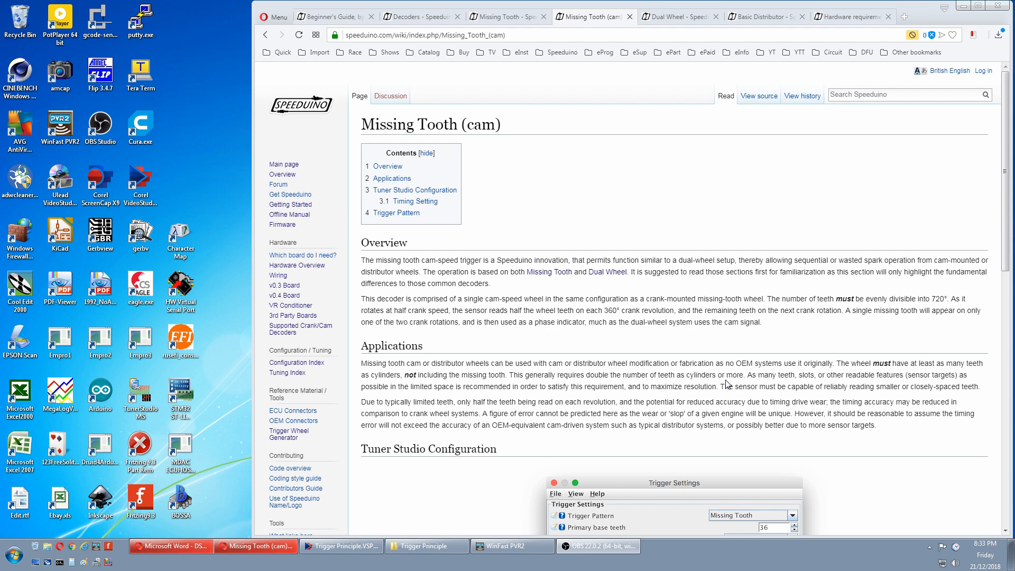
{"action": "mouse_move", "coordinate": [742, 383]}
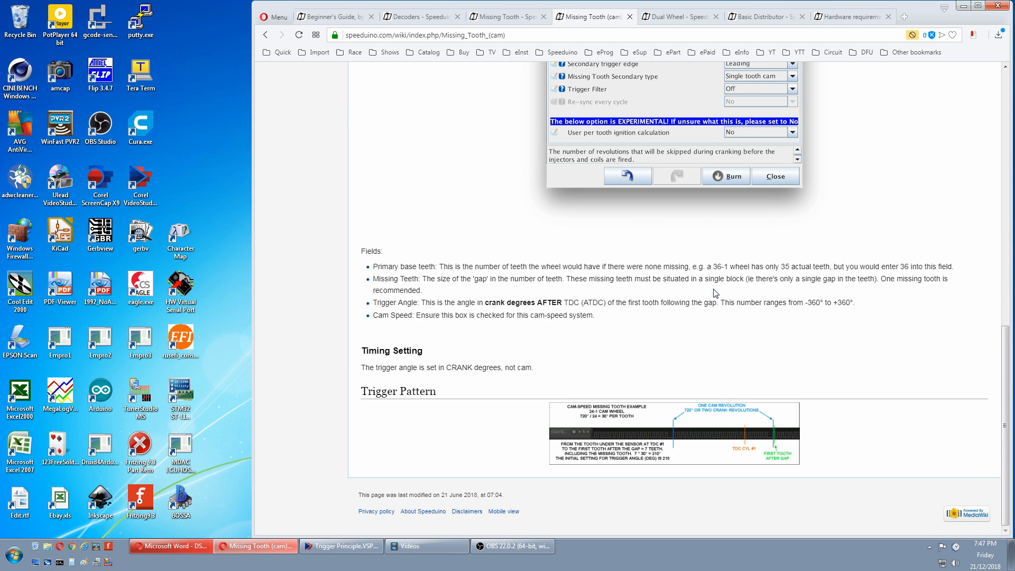
{"action": "mouse_move", "coordinate": [749, 406]}
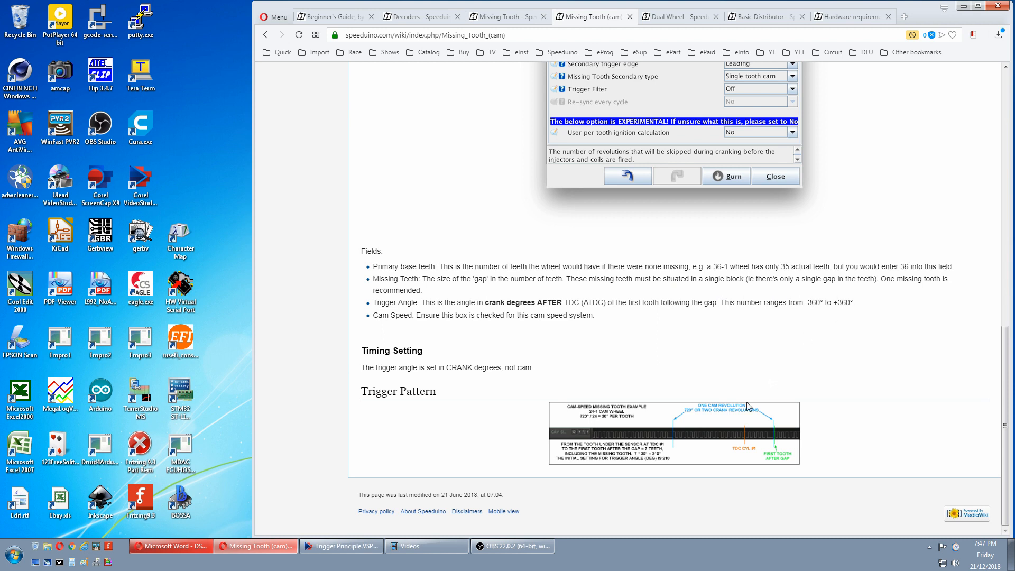
{"action": "mouse_move", "coordinate": [750, 421]}
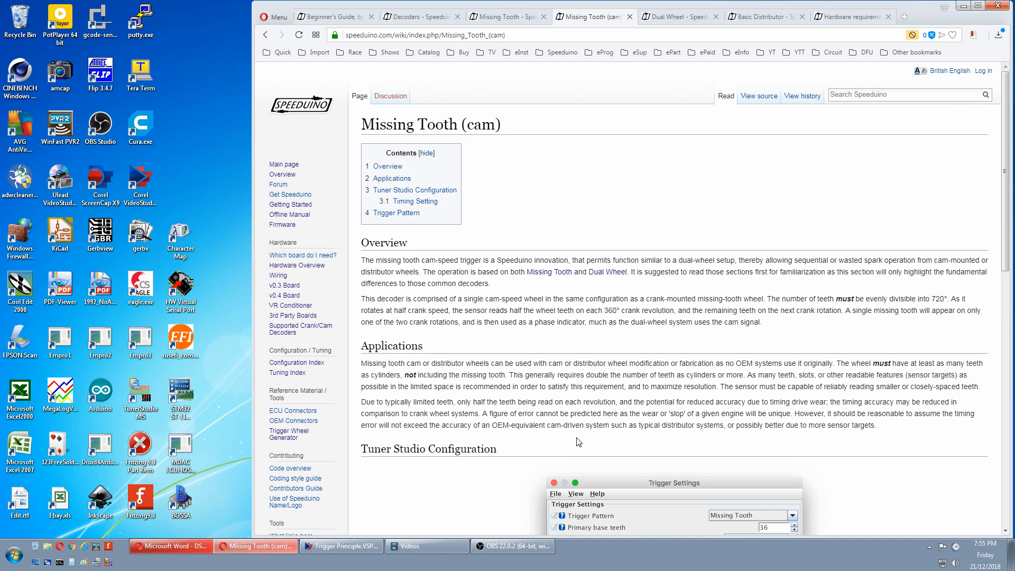
{"action": "left_click", "coordinate": [421, 16]}
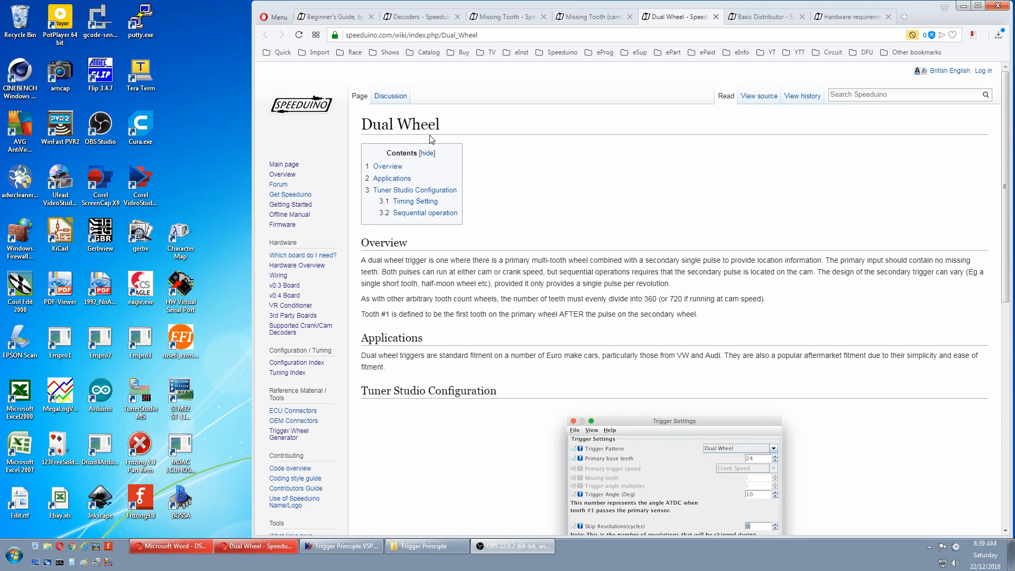
{"action": "mouse_move", "coordinate": [445, 273]}
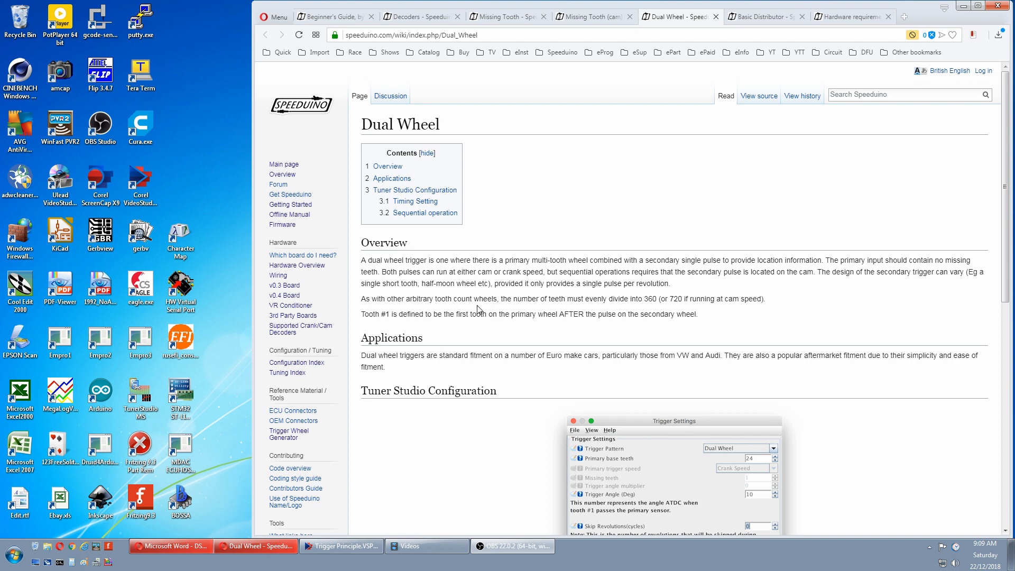
{"action": "mouse_move", "coordinate": [574, 312]}
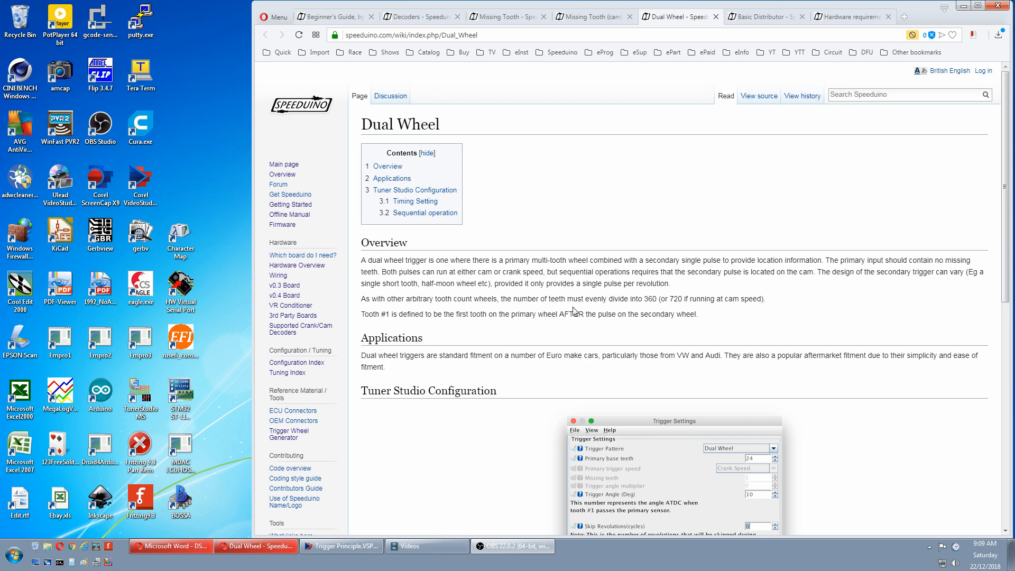
{"action": "mouse_move", "coordinate": [677, 312]}
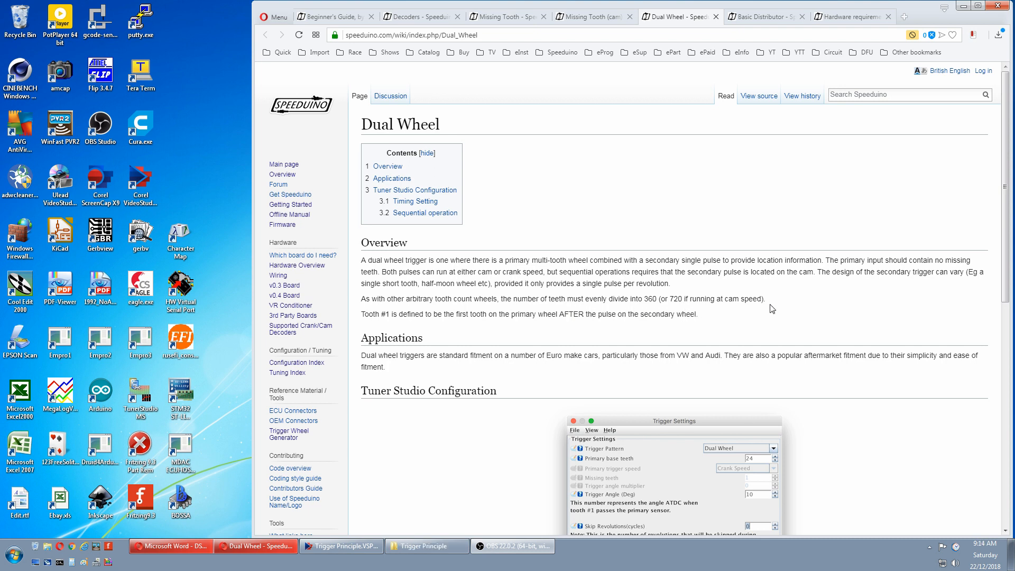
{"action": "mouse_move", "coordinate": [626, 312]}
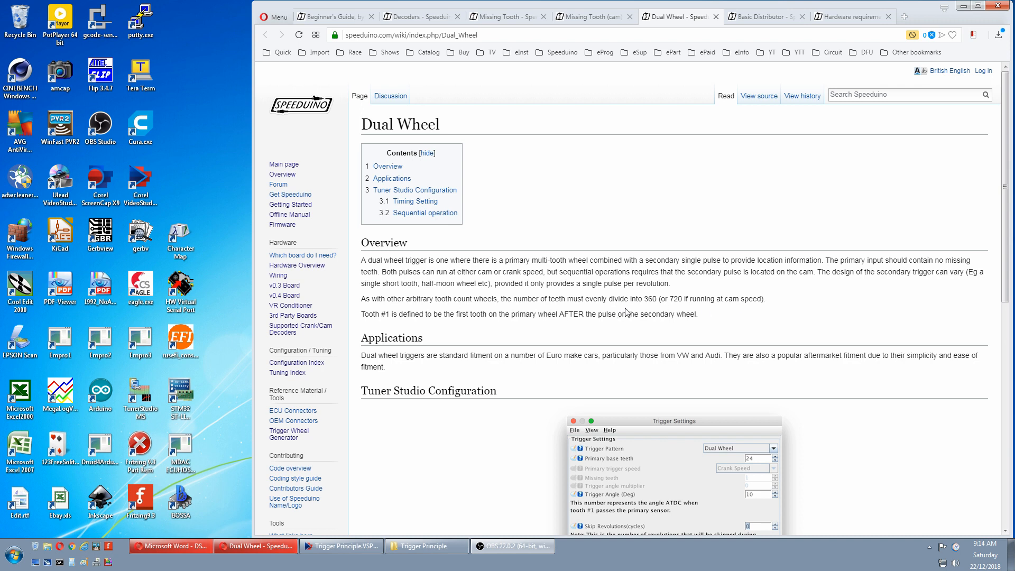
{"action": "mouse_move", "coordinate": [660, 309]}
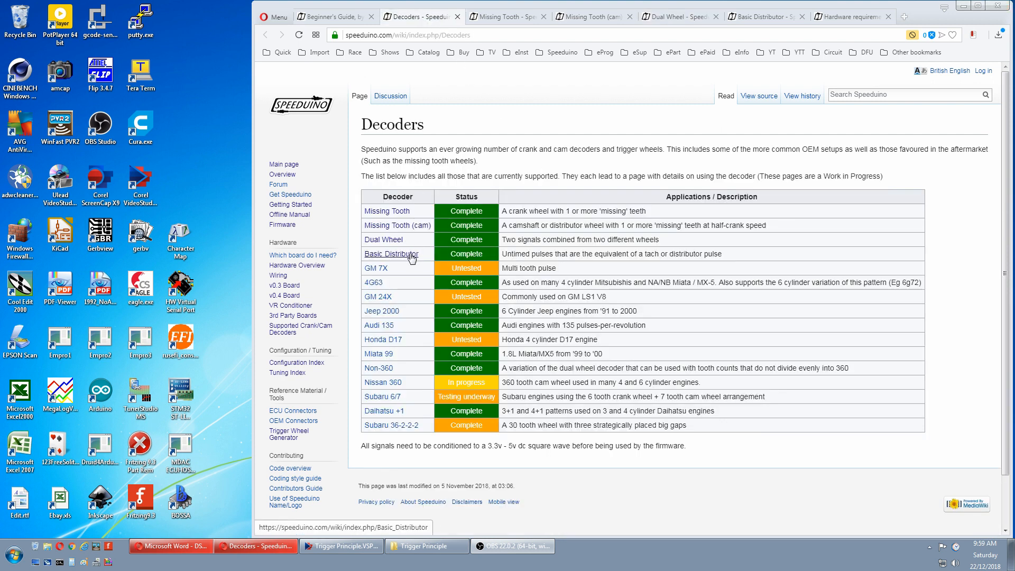
Open the Basic Distributor page with its Hall-effect trigger signal graph.
{"action": "left_click", "coordinate": [391, 253]}
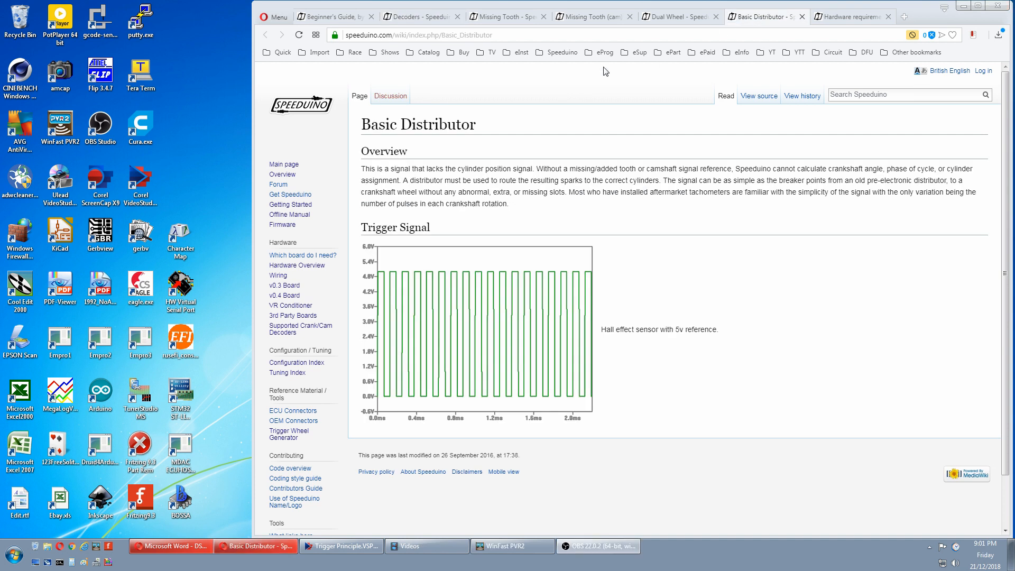
{"action": "mouse_move", "coordinate": [454, 141]}
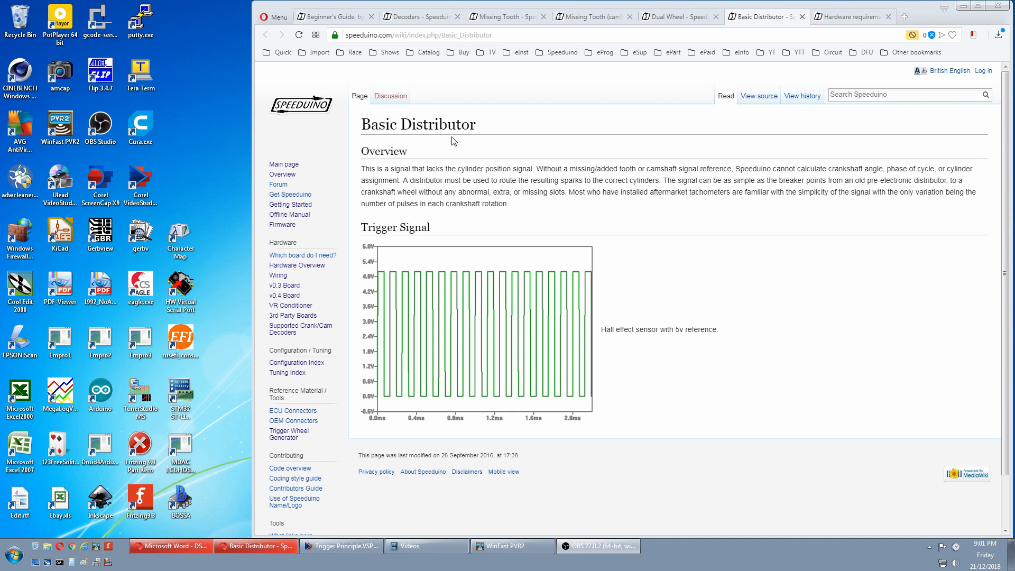
{"action": "mouse_move", "coordinate": [456, 144]}
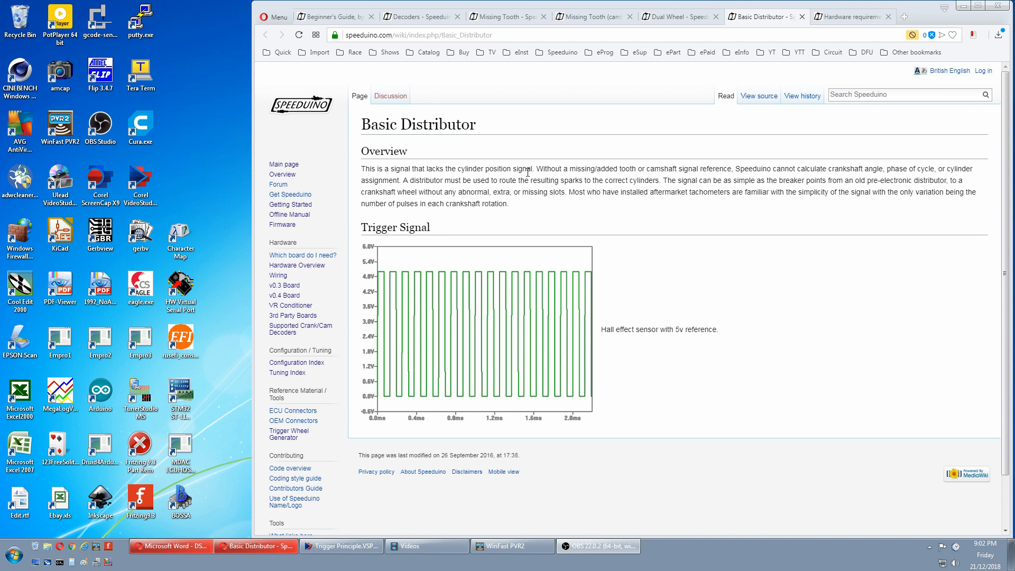
{"action": "mouse_move", "coordinate": [521, 158]}
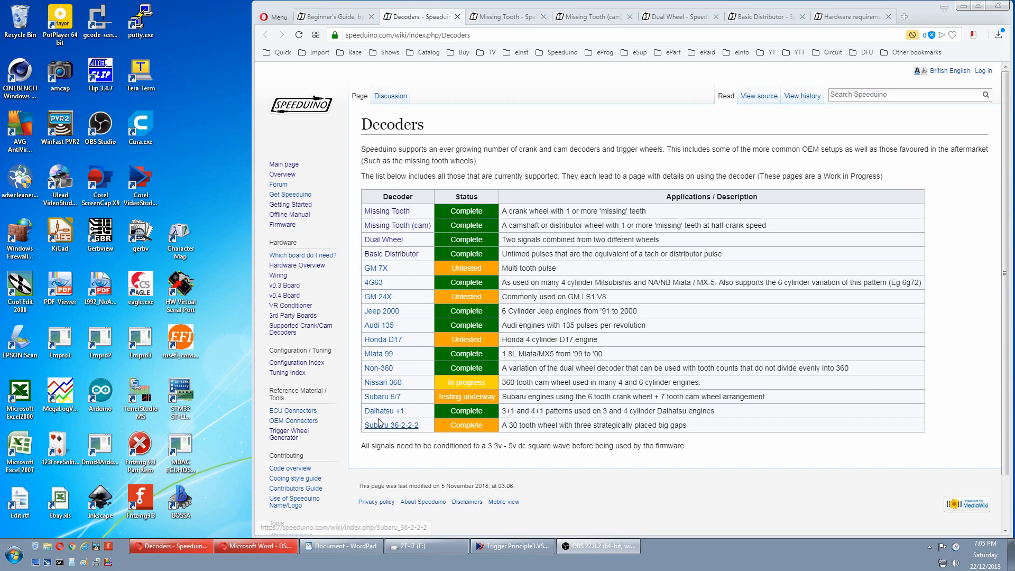
{"action": "mouse_move", "coordinate": [349, 279]}
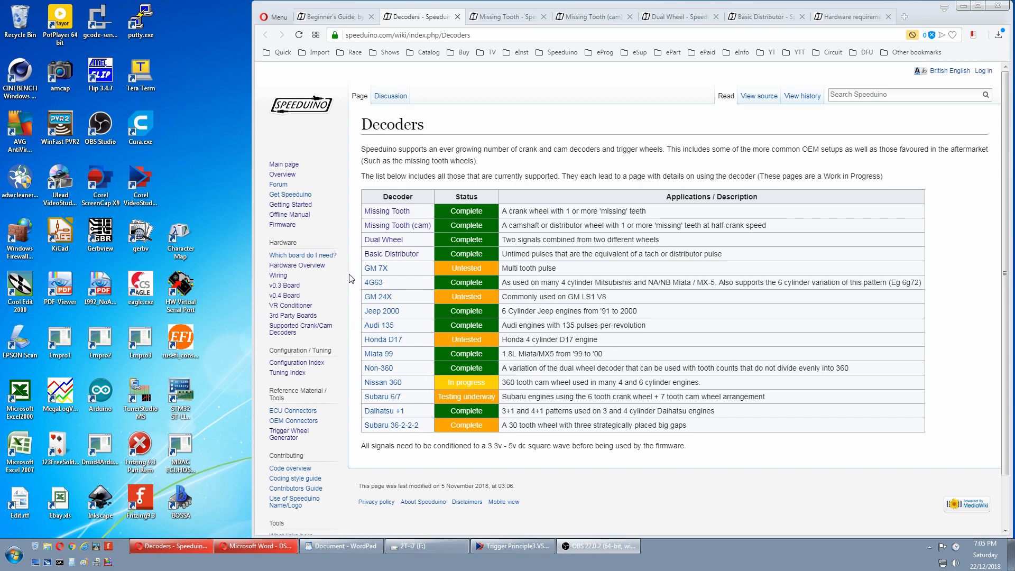
{"action": "mouse_move", "coordinate": [349, 274]}
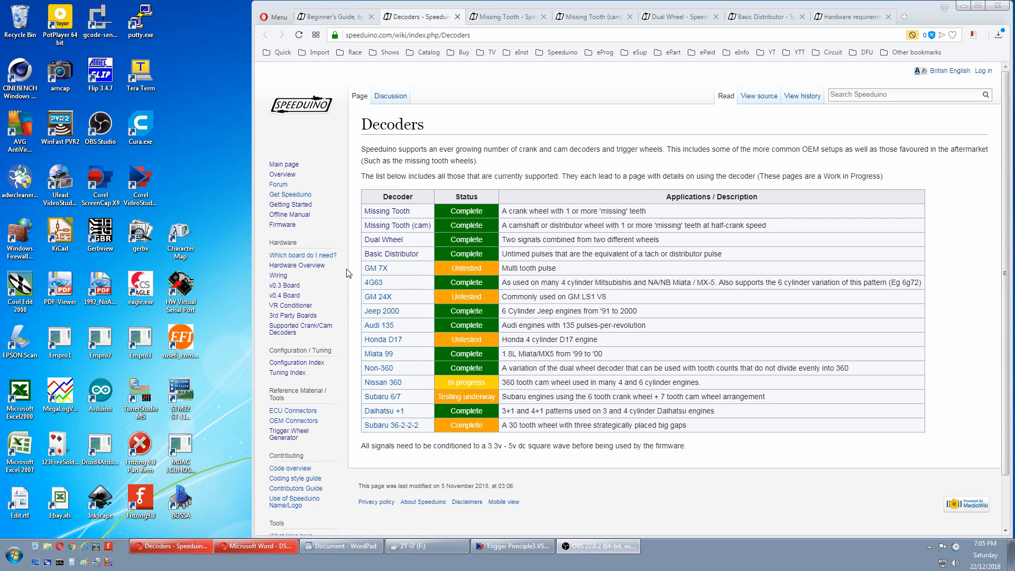
{"action": "mouse_move", "coordinate": [346, 215]}
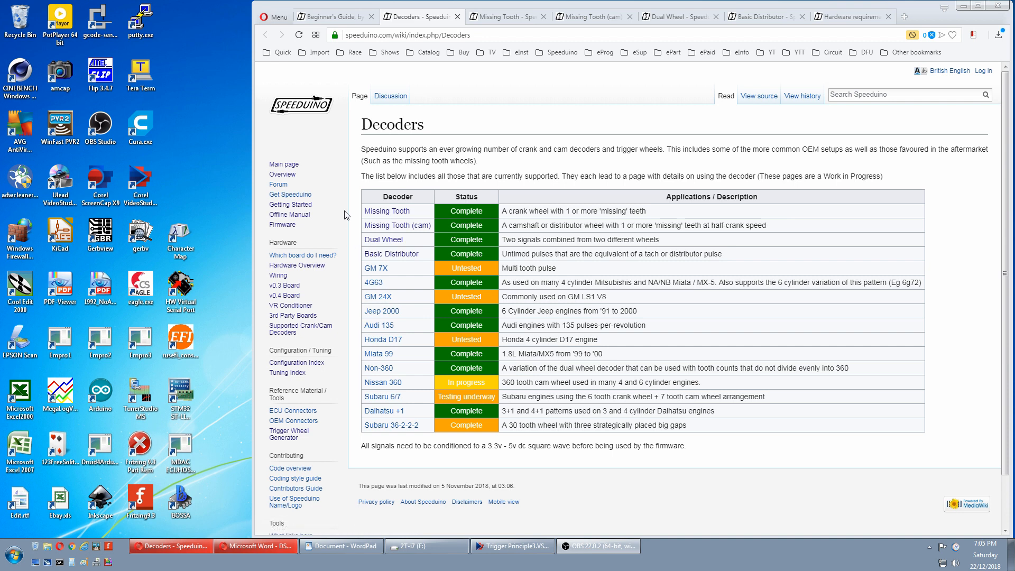